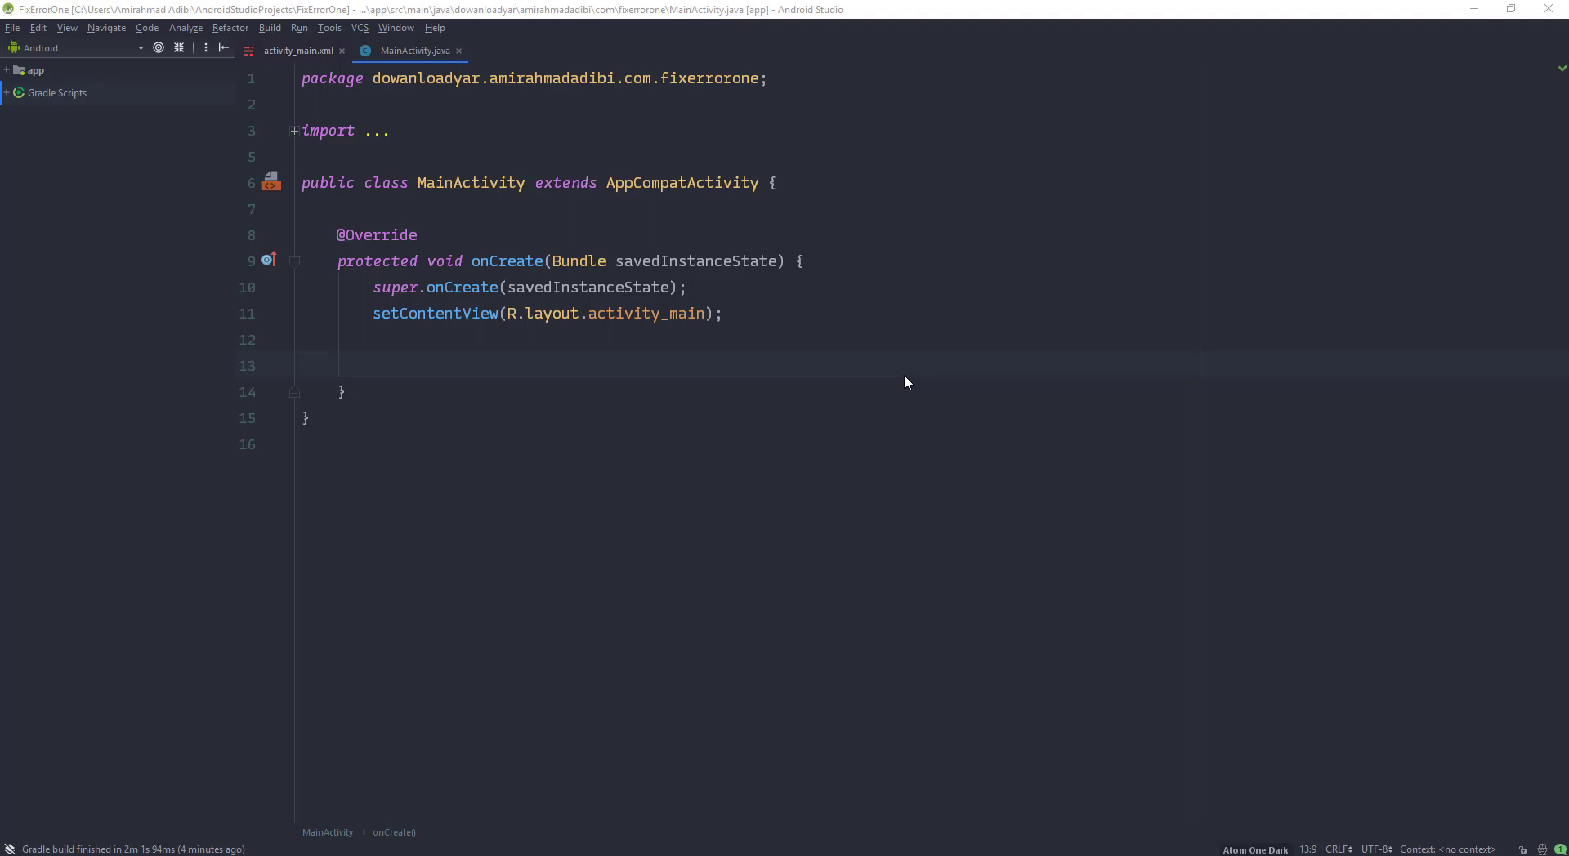
- Insert runOnUiThread(new Runnable) with a generated empty run() override on the empty onCreate line
{"action": "left_click", "coordinate": [300, 340]}
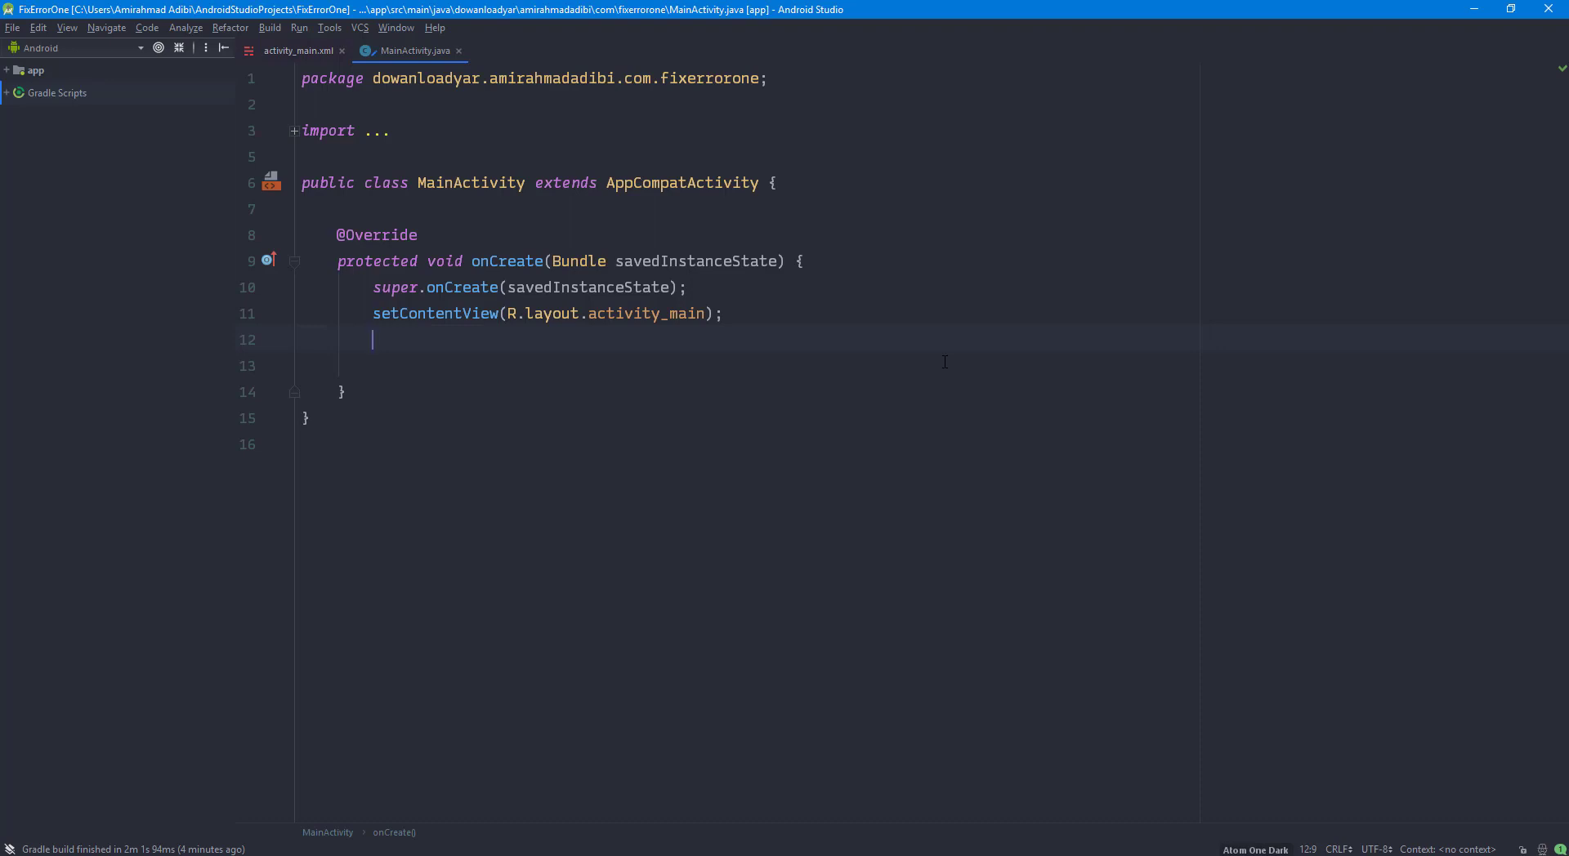
{"action": "type", "text": "runon"}
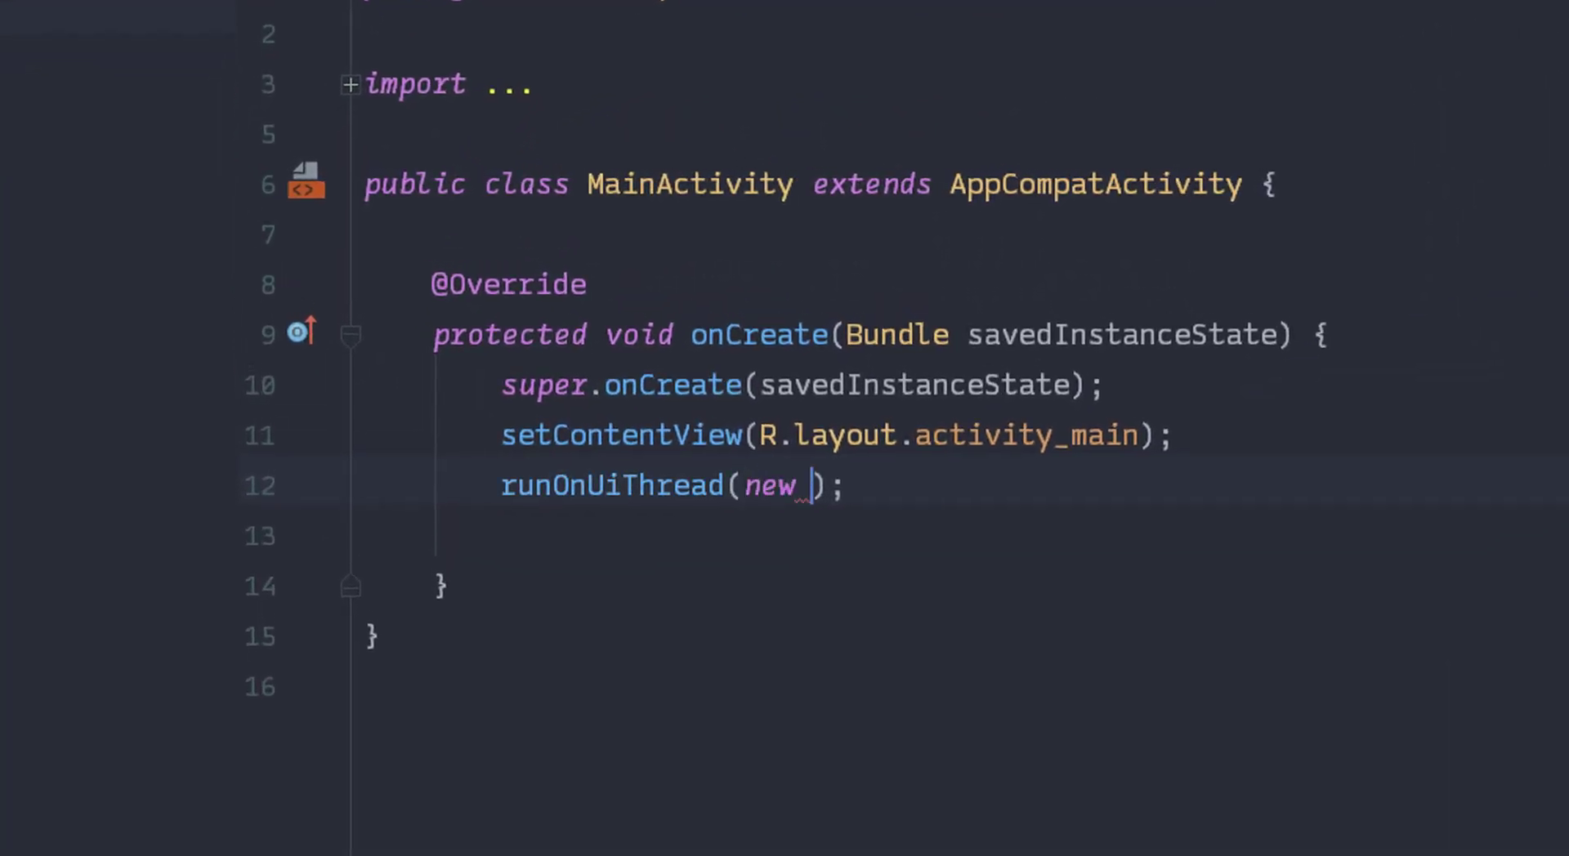
{"action": "type", "text": "Runnable("}
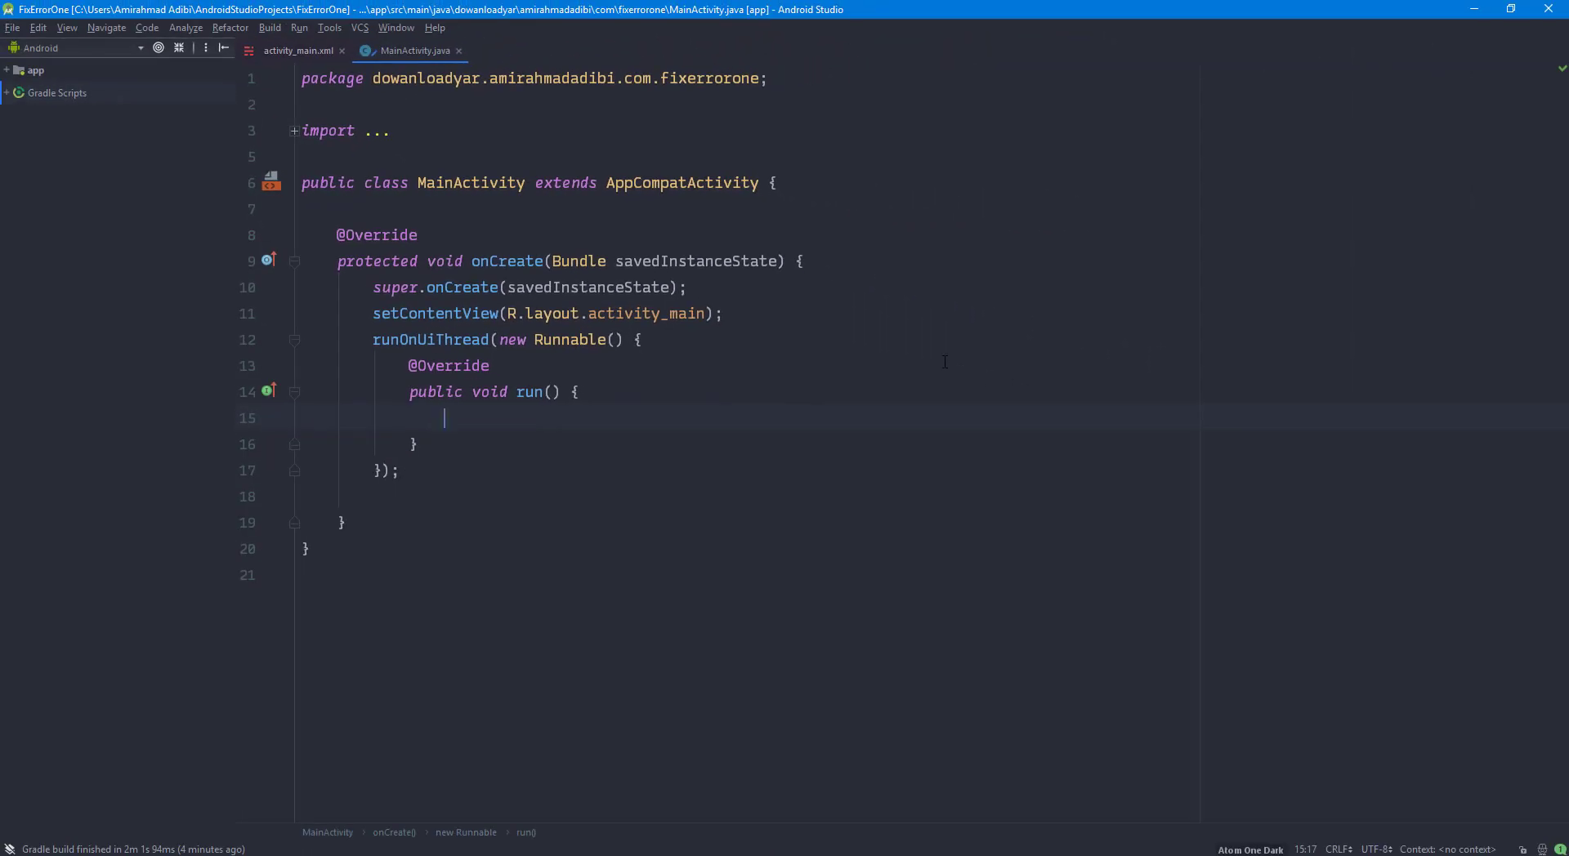
- Fill run() with Toast.makeText(...).show() and a partial TextView.sette line with placeholder dots
{"action": "type", "text": "Toast.makeText(MainActivity.this, \"\", Toast.LENGTH_SHORT).show();"}
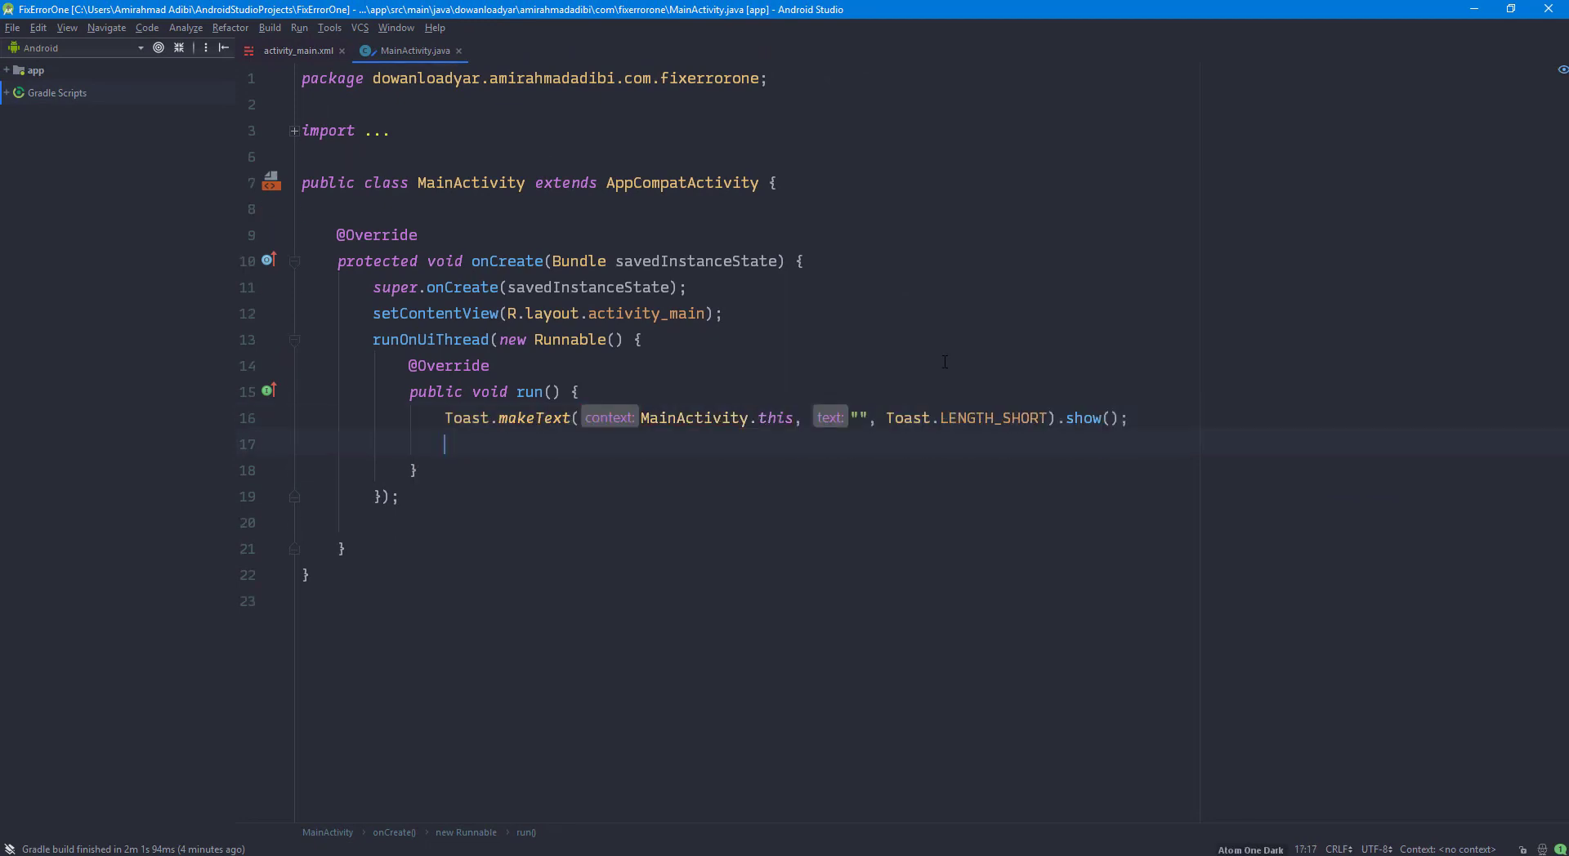
{"action": "type", "text": "TextV"}
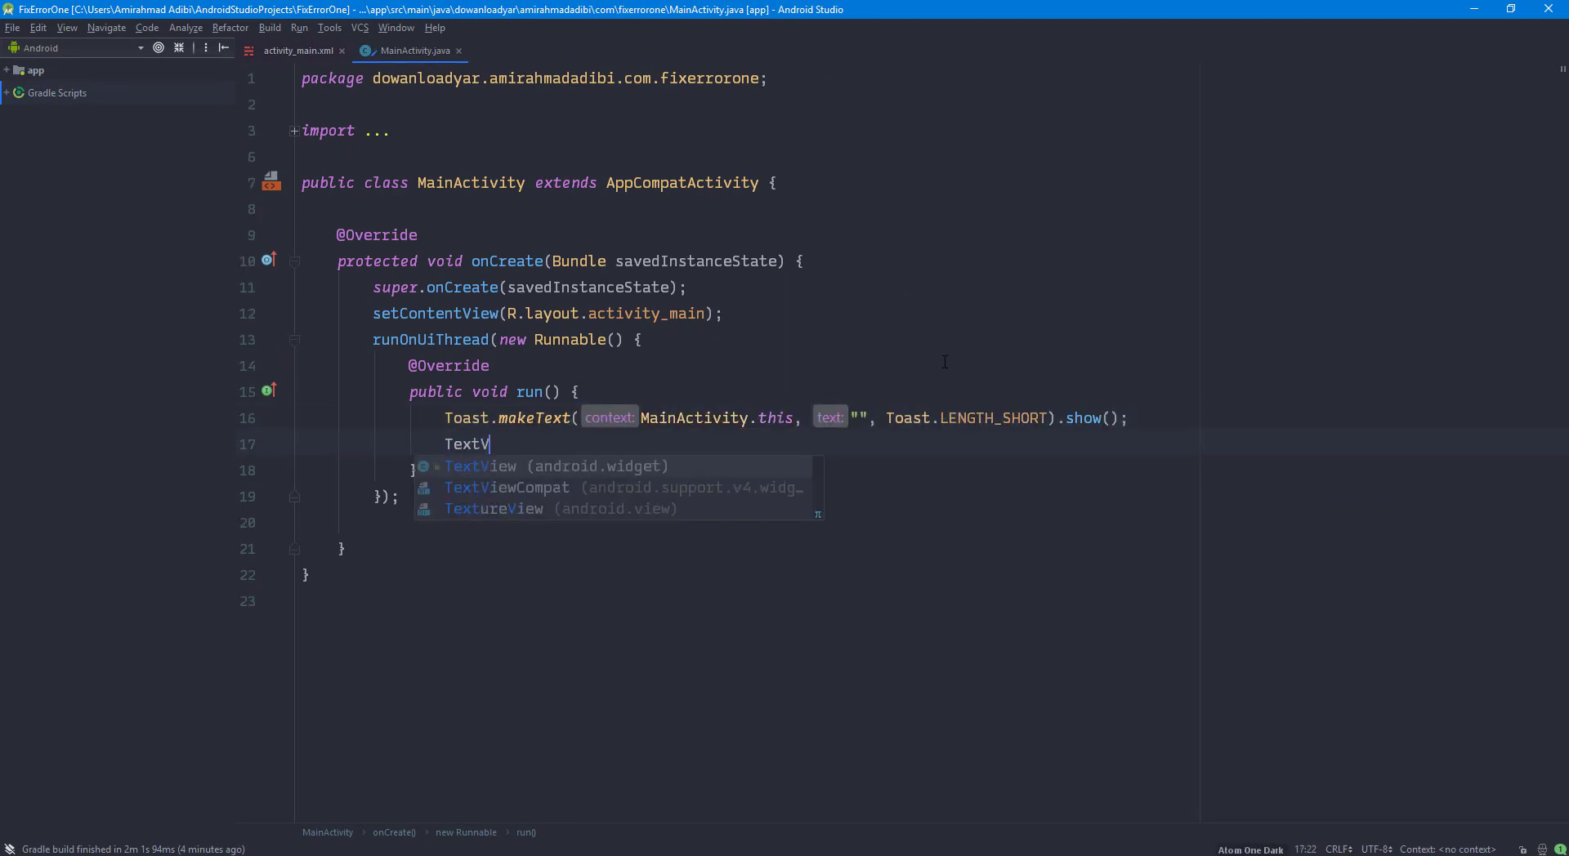
{"action": "type", "text": "iew.settet"}
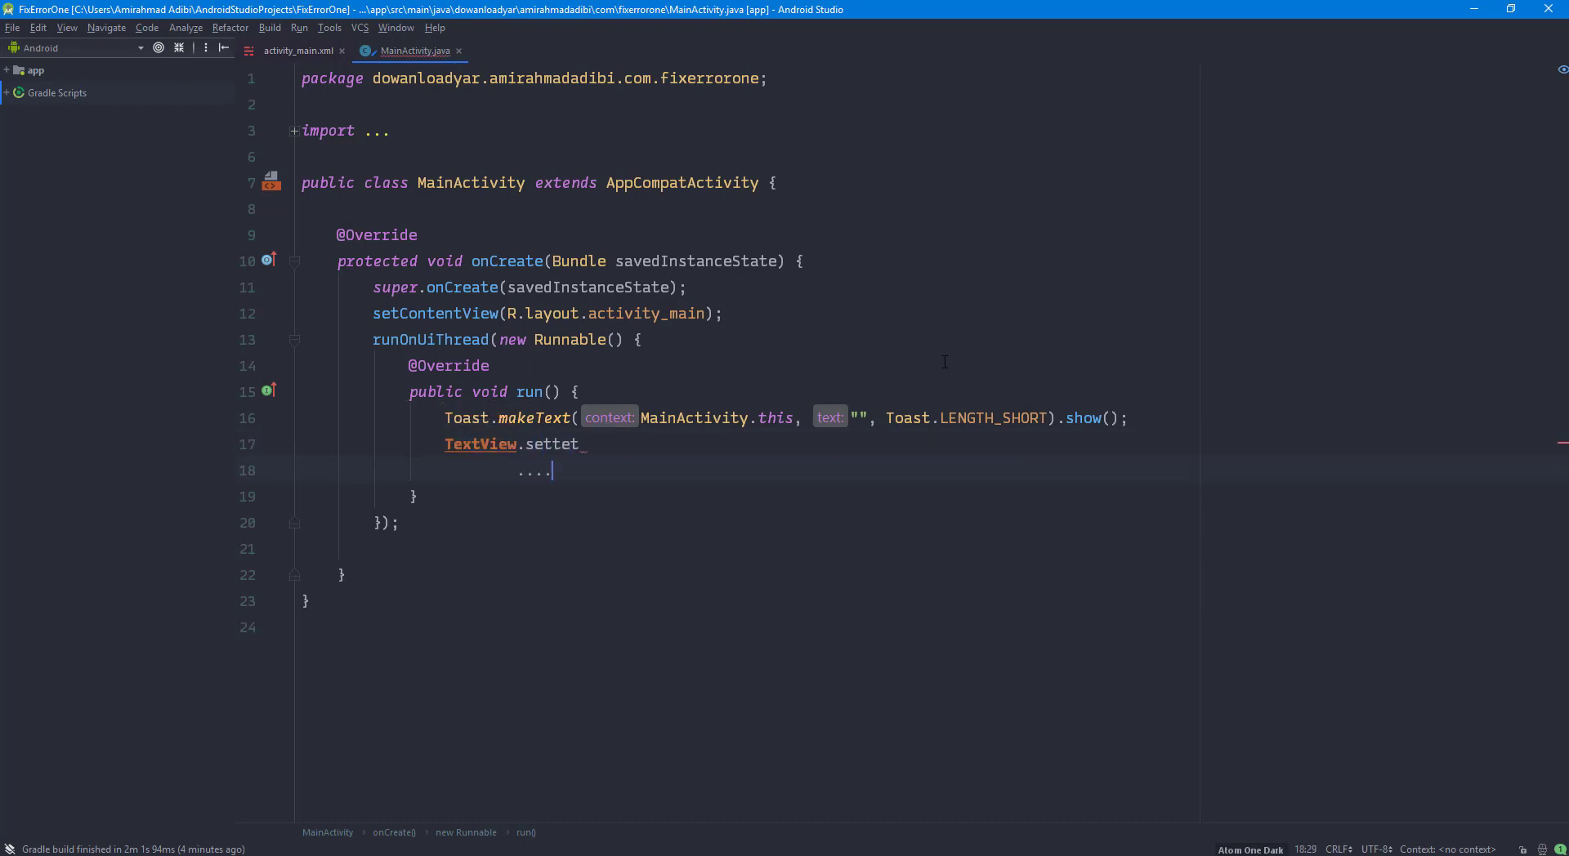
{"action": "type", "text": "/...."}
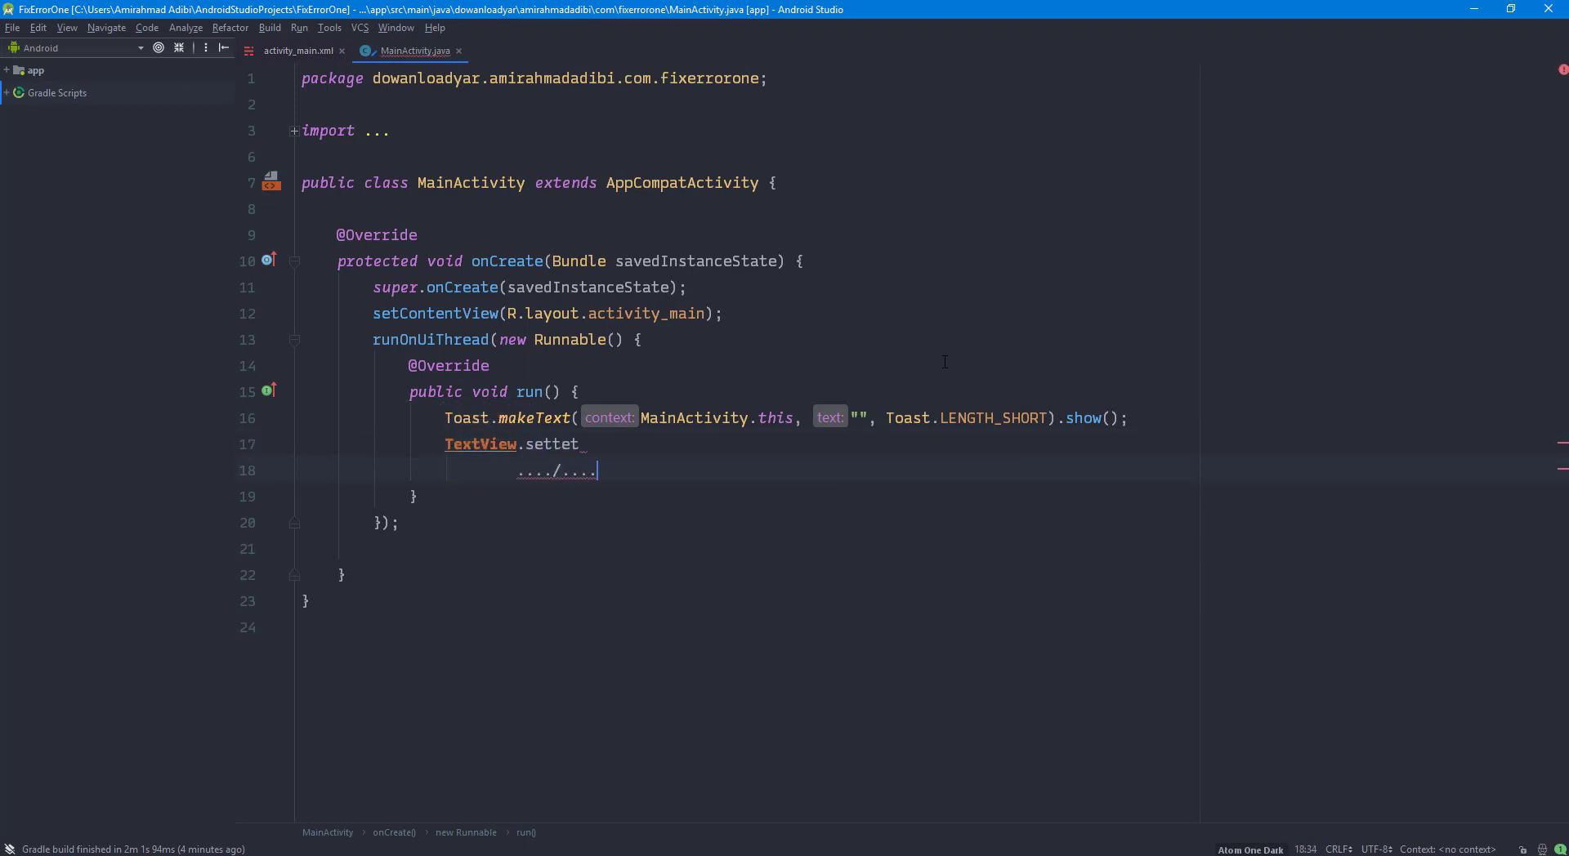